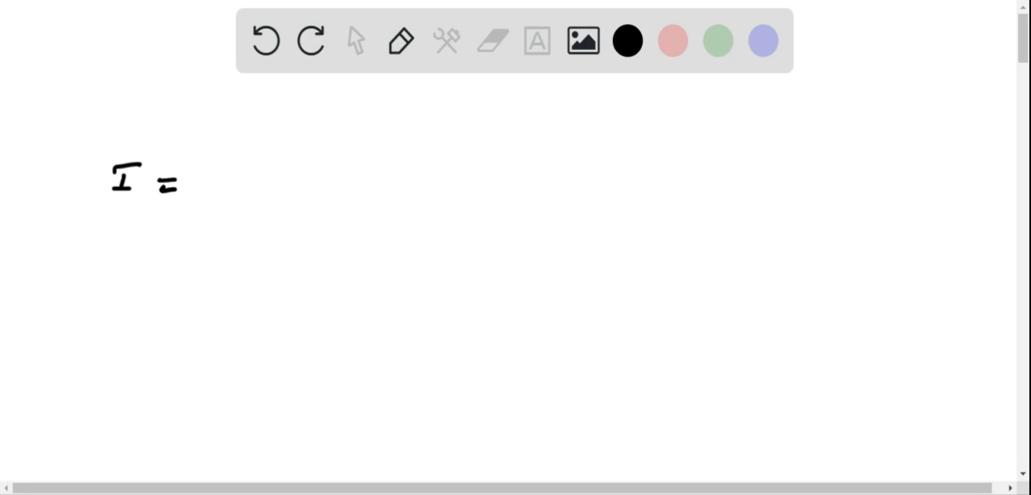
- Handwrite I = P/A and start the given power, P = 40 W
drag(206, 161, 233, 214)
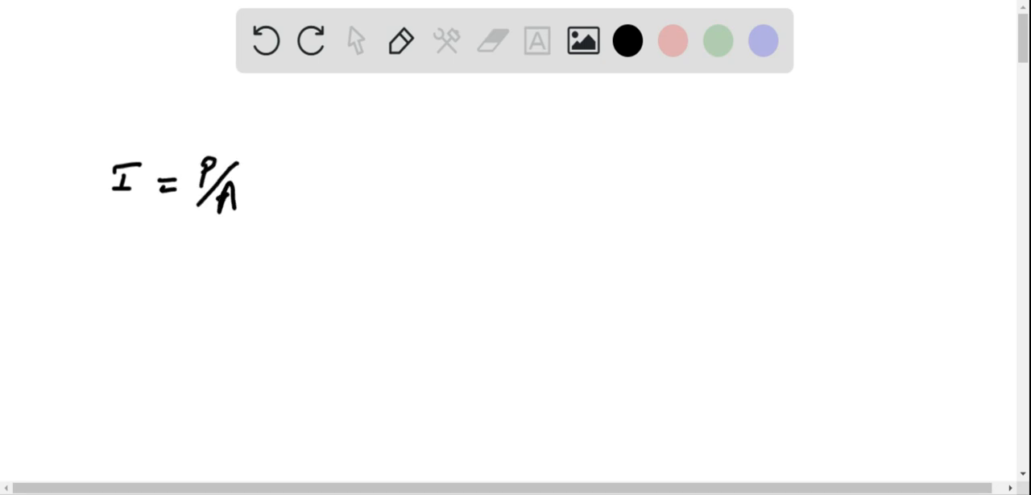
drag(274, 184, 290, 184)
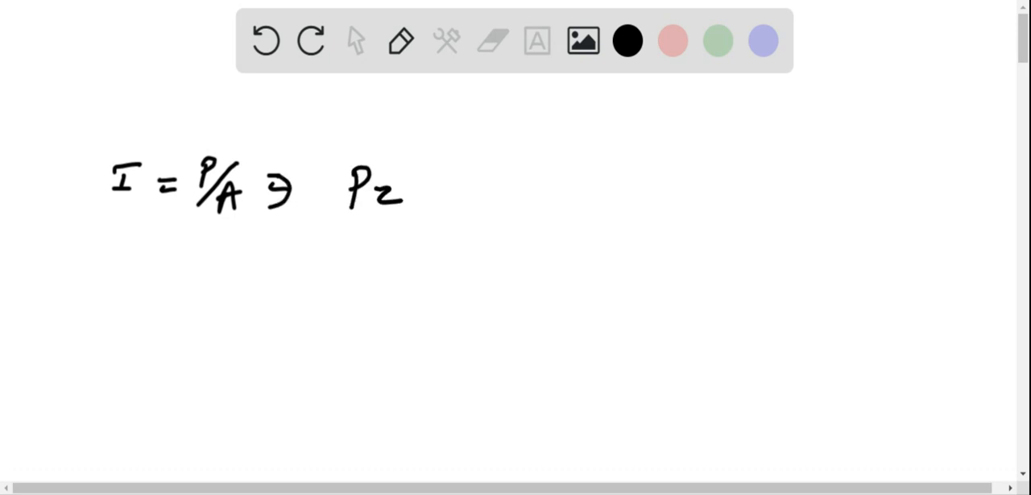
drag(419, 185, 508, 201)
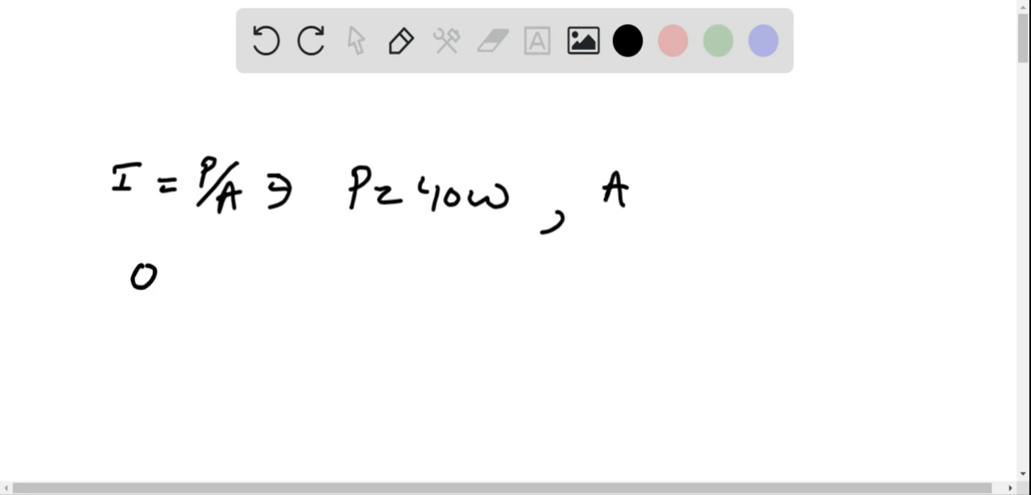
- Write 0.6 W/m² = 40/A on a new line and solve for A = 66.6
text(0.6w/n)
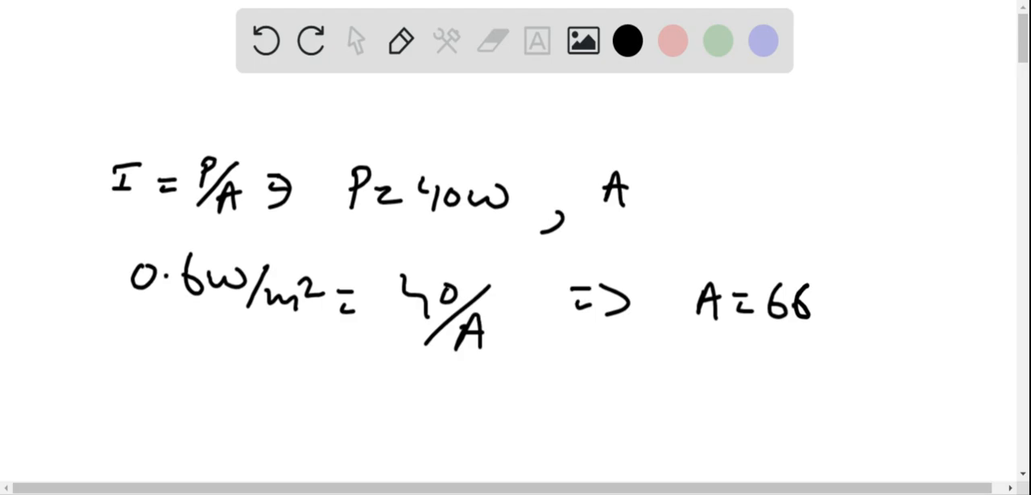
text(.6)
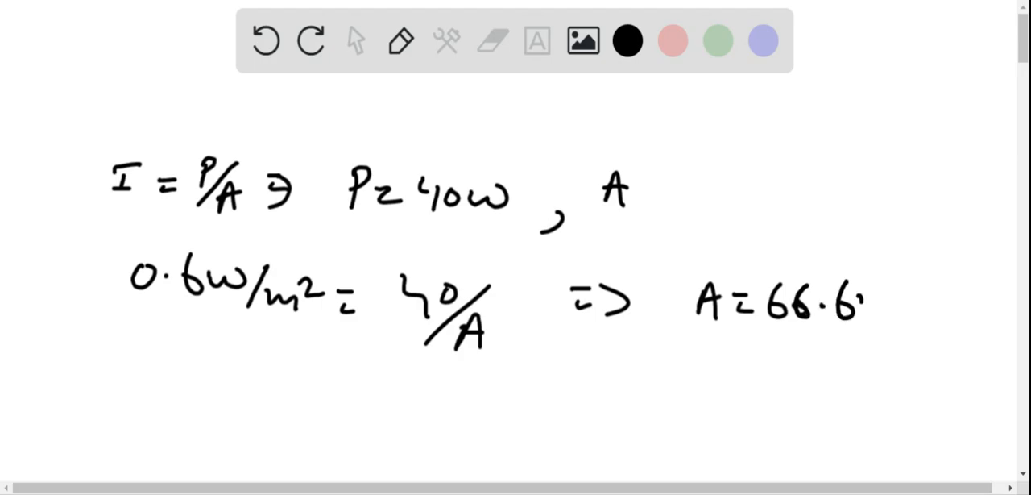